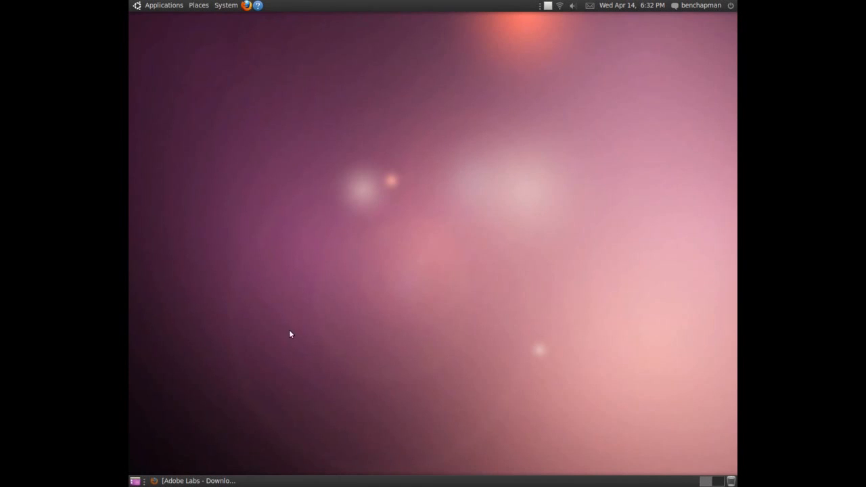
mouse_move(194, 316)
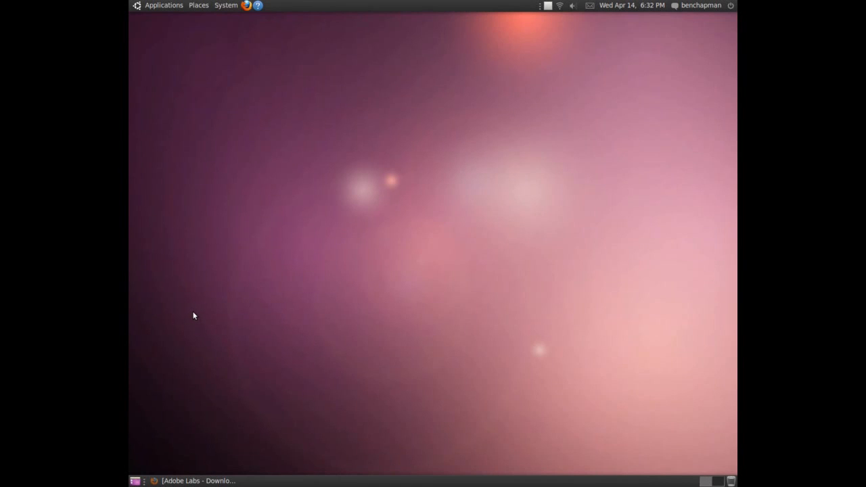
mouse_move(198, 301)
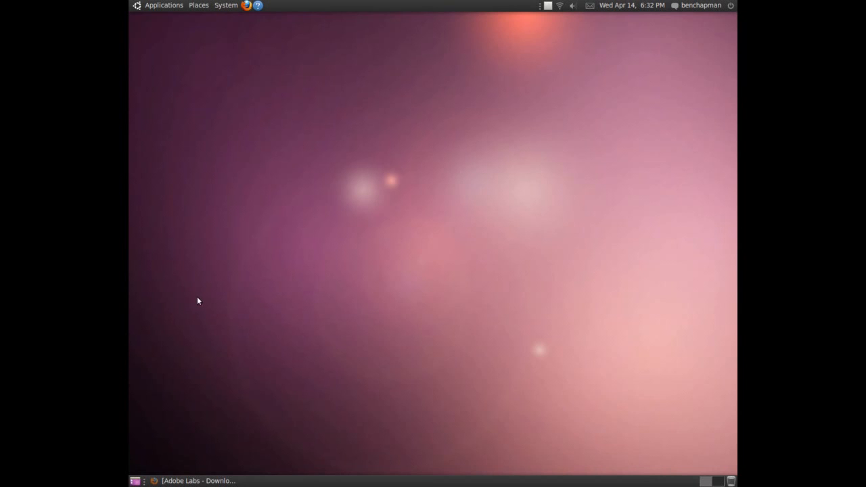
mouse_move(262, 154)
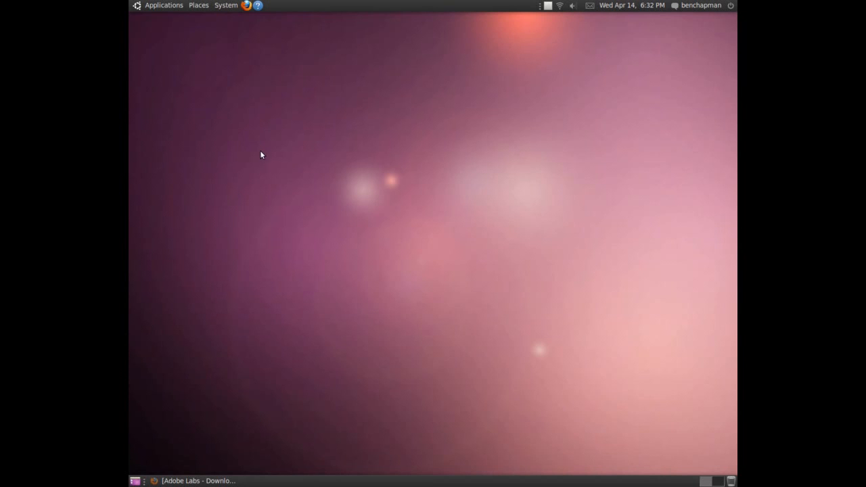
mouse_move(193, 94)
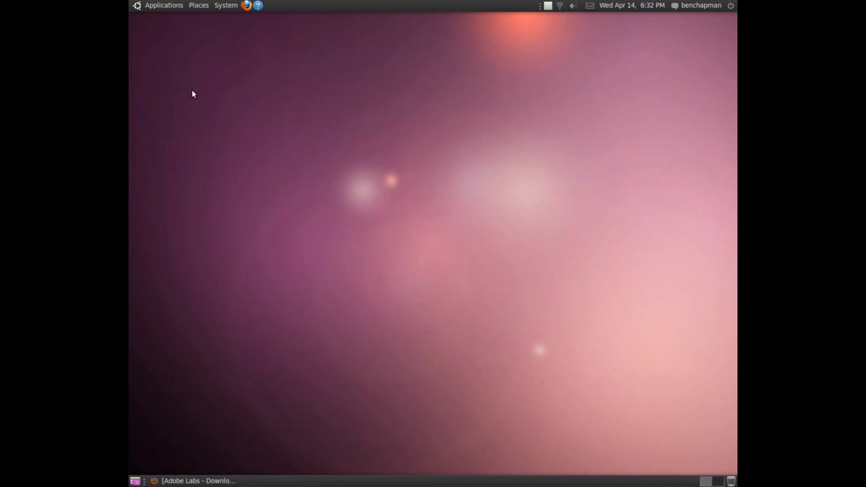
Step: Open the Places menu listing Downloads, Computer and Network
left_click(199, 5)
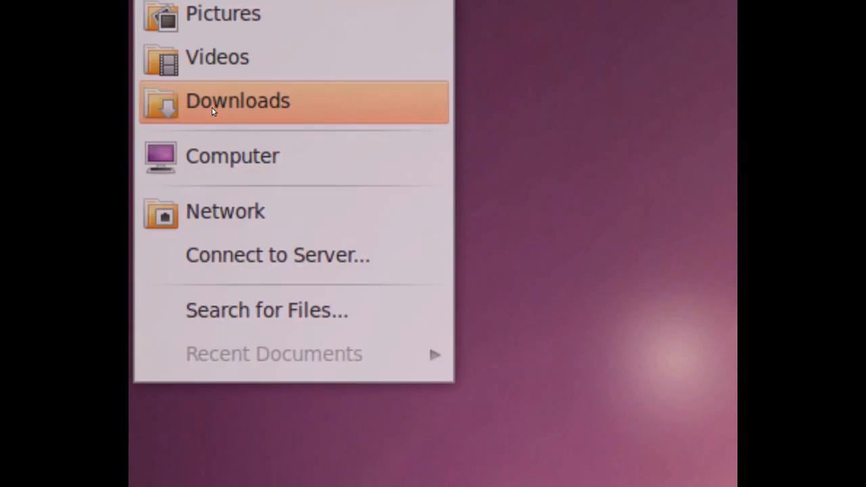
Step: From Downloads, extract libflashplayer.so from the Flash Player tar.gz onto the Desktop
left_click(237, 101)
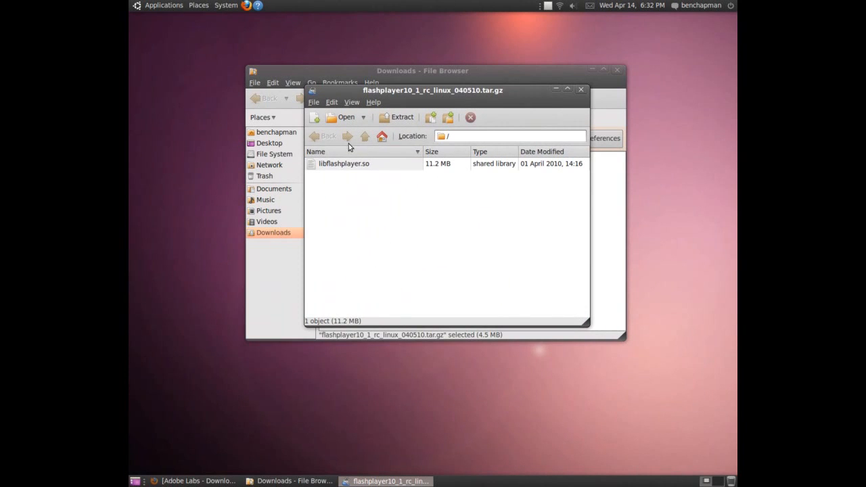
mouse_move(352, 167)
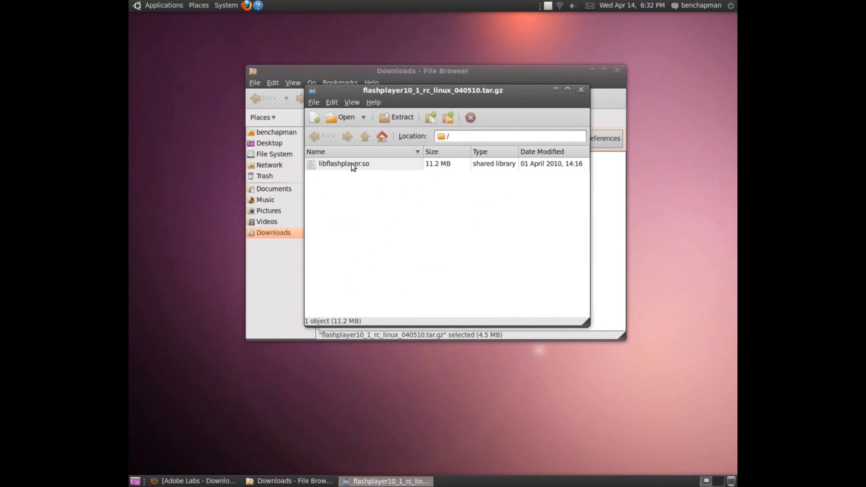
left_click(401, 116)
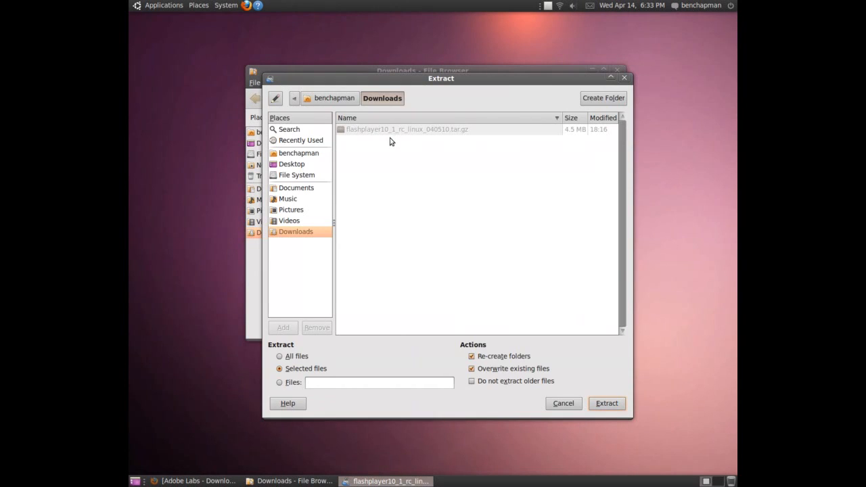
left_click(292, 163)
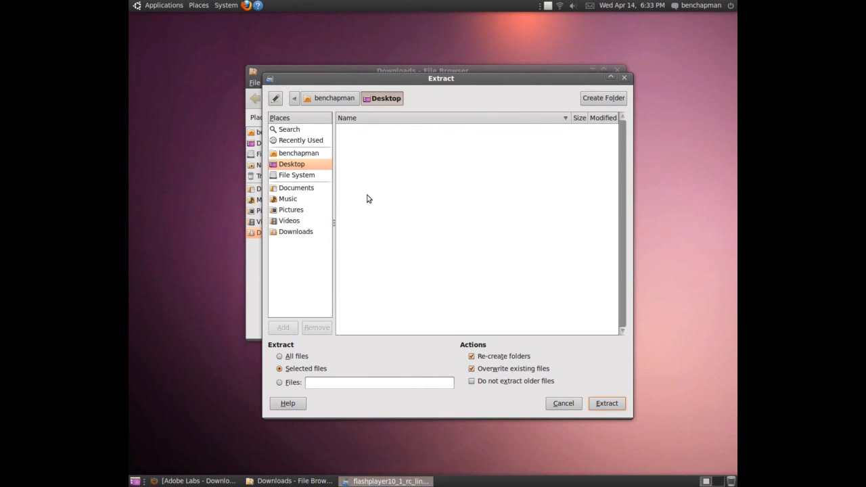
left_click(606, 403)
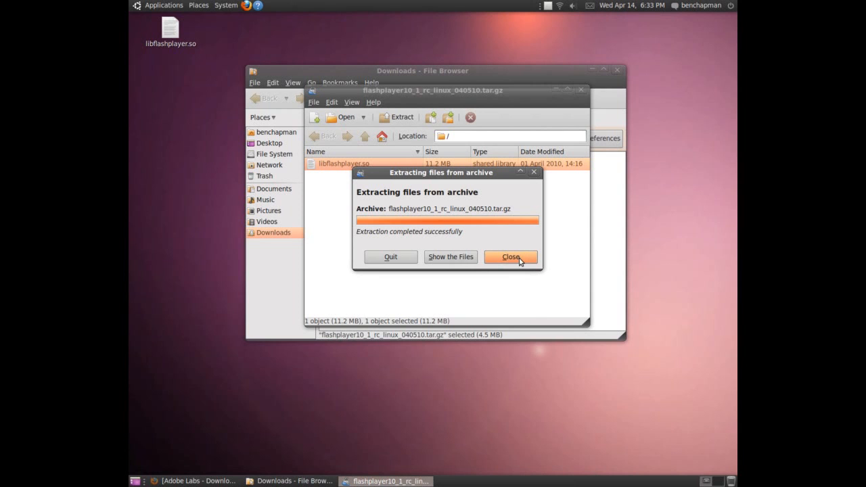
left_click(510, 257)
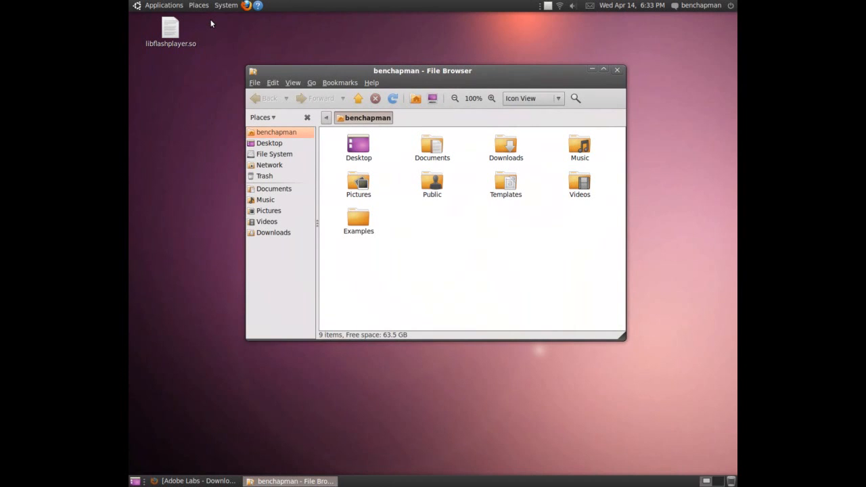
Step: Reveal hidden folders, open .mozilla, and create and open a 'plugins' folder inside it
left_click(392, 98)
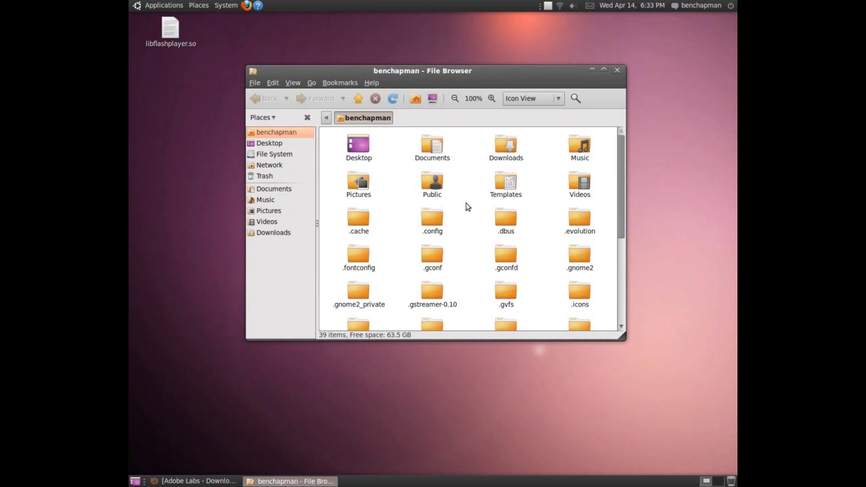
mouse_move(463, 266)
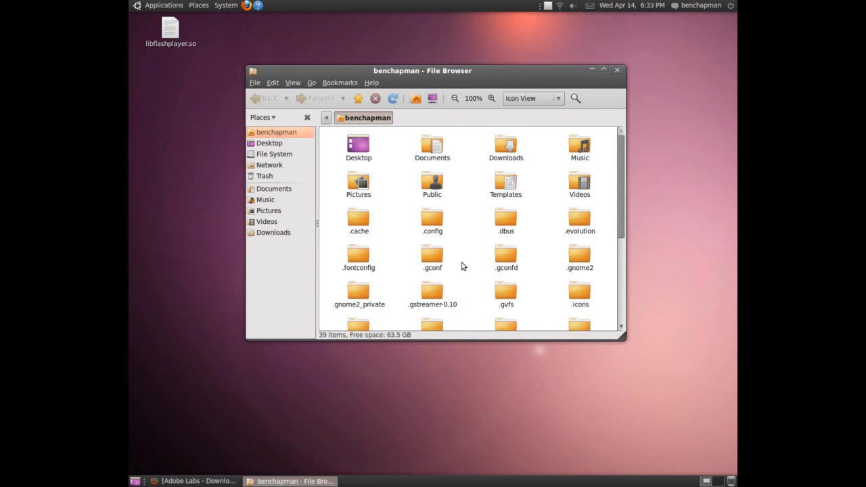
scroll("down", 3)
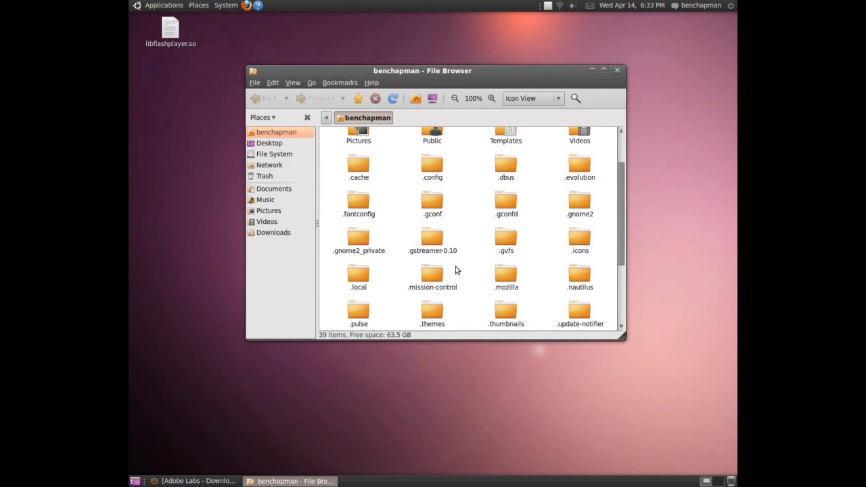
double_click(506, 274)
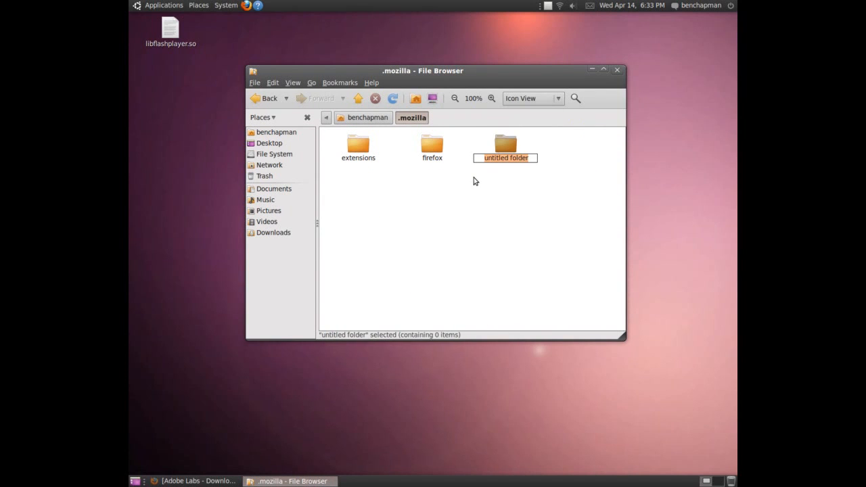
type("plugins")
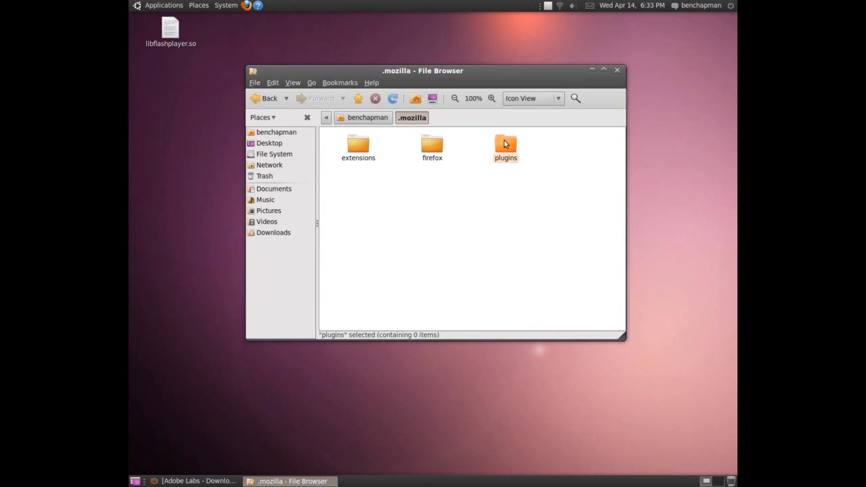
double_click(506, 144)
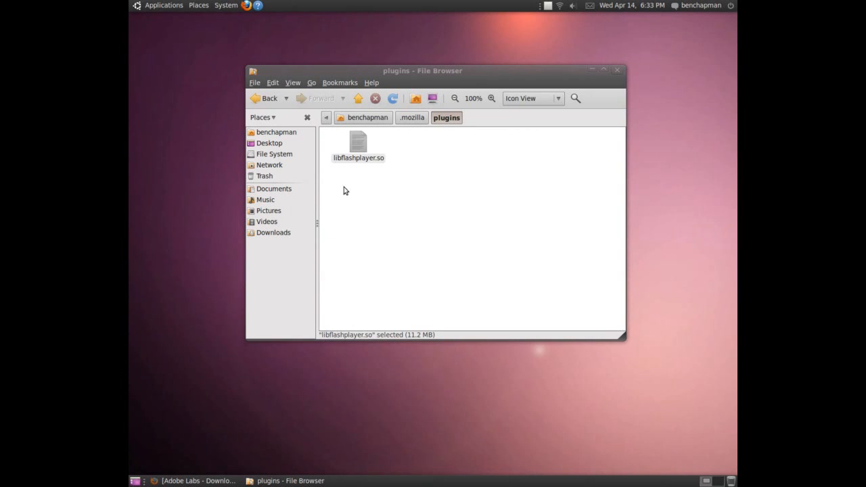
Step: Deselect libflashplayer.so, go back to the home folder, and close the File Browser window
left_click(357, 142)
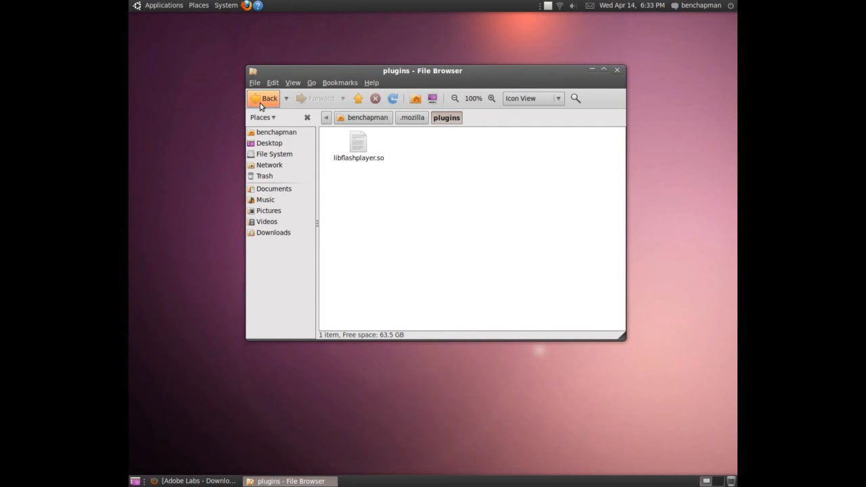
left_click(263, 98)
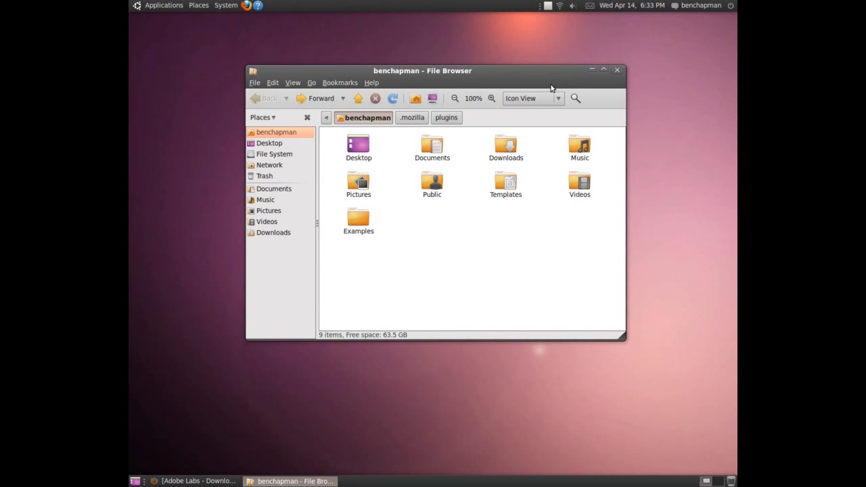
left_click(616, 69)
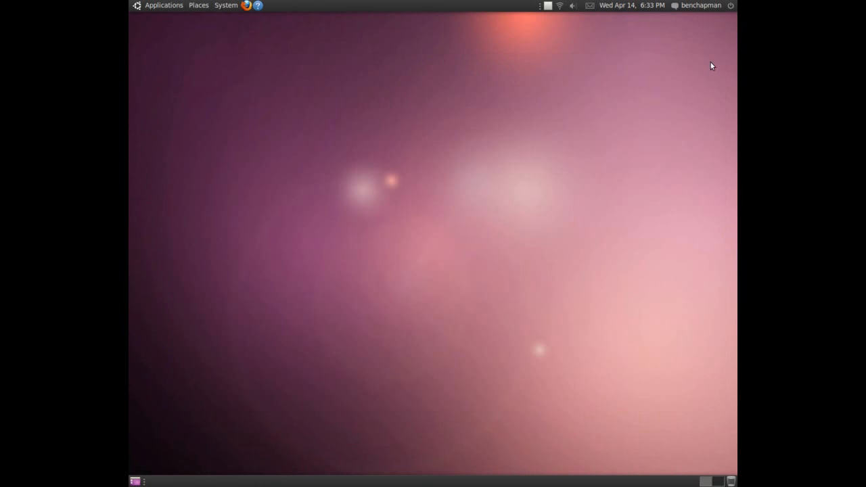
mouse_move(396, 121)
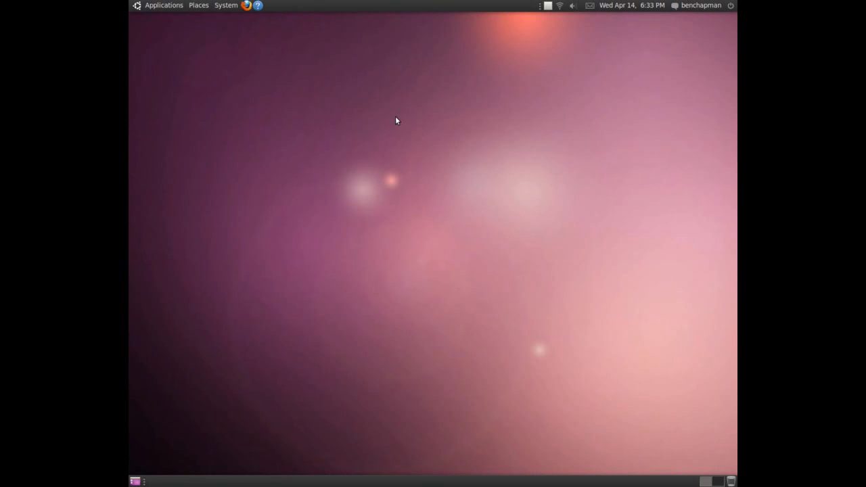
mouse_move(247, 5)
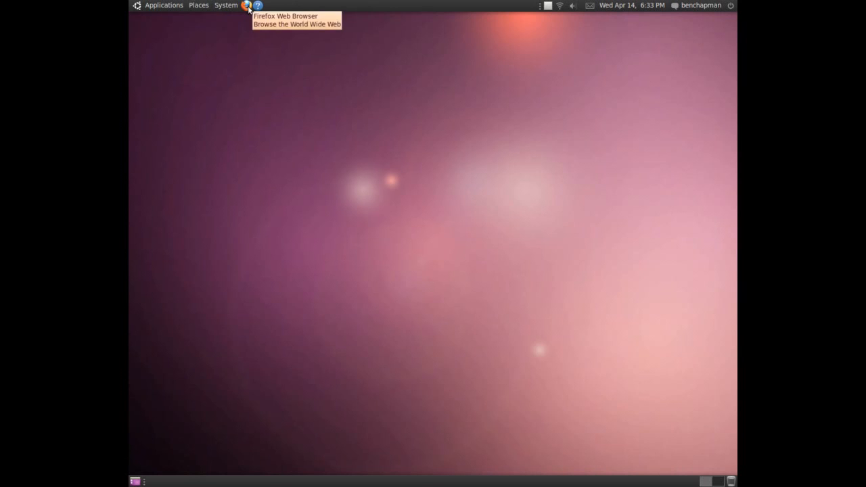
Step: Launch Firefox and play the 'WORLD AT WAR CRAZY JAPS' video from YouTube's homepage
left_click(247, 5)
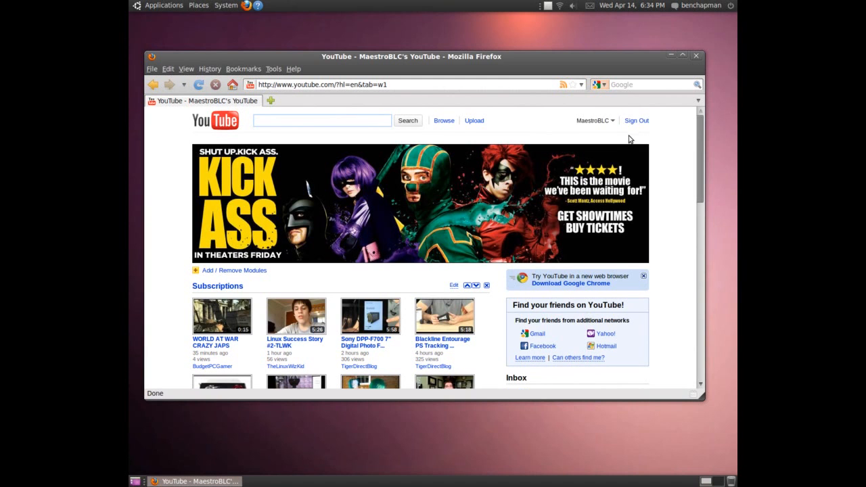
scroll("down", 3)
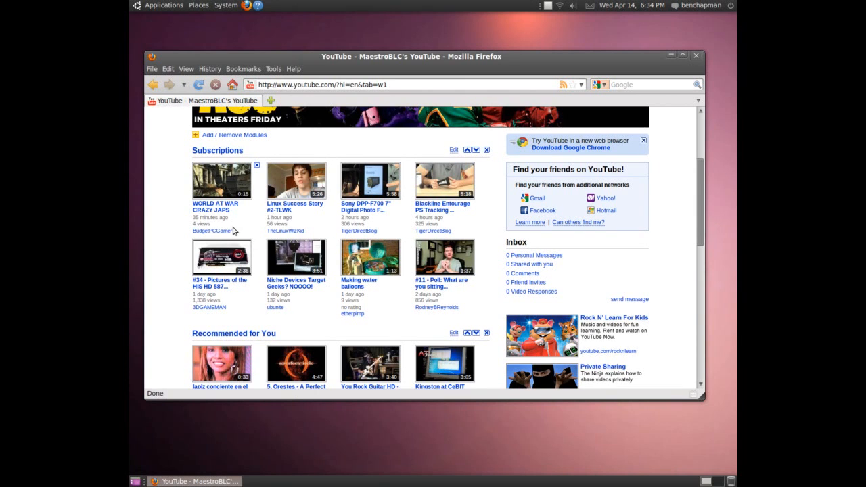
left_click(222, 180)
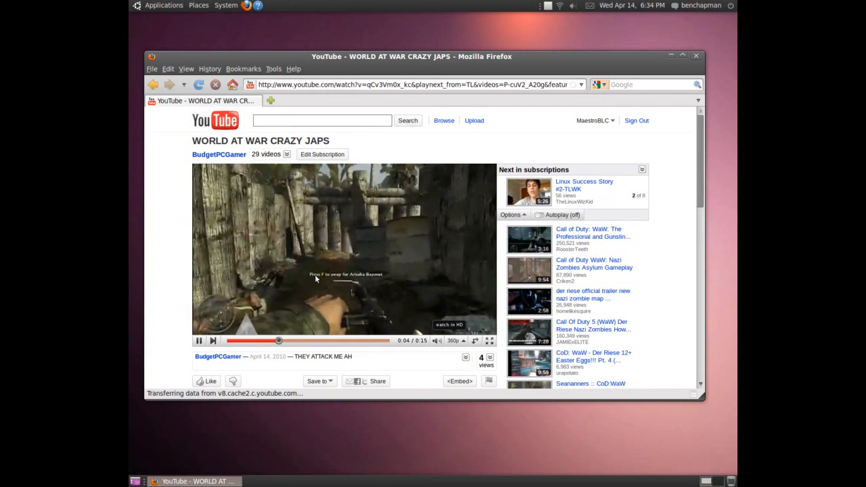
right_click(294, 273)
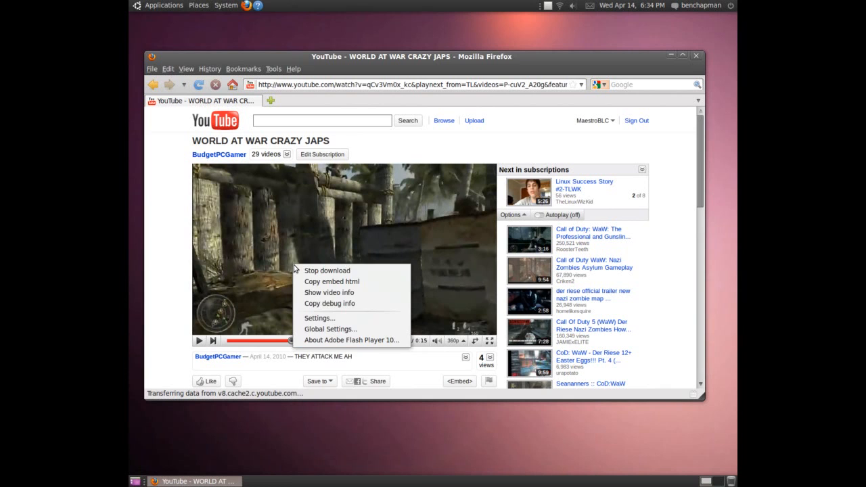
left_click(351, 340)
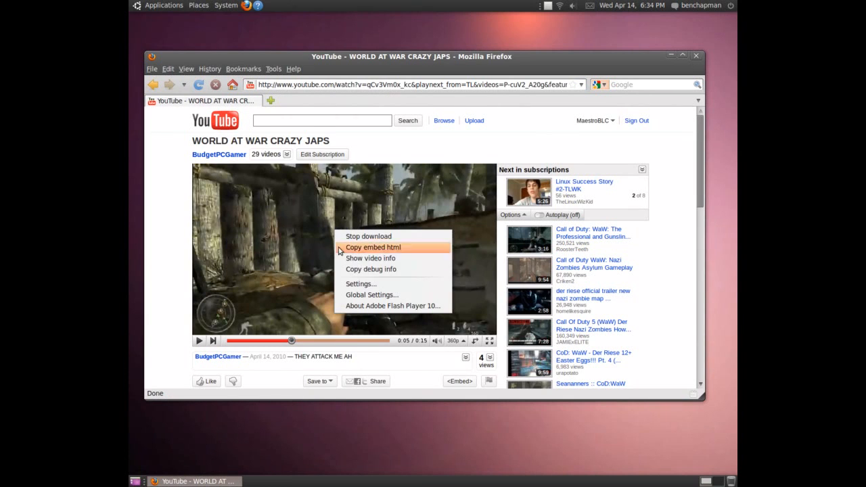
left_click(361, 283)
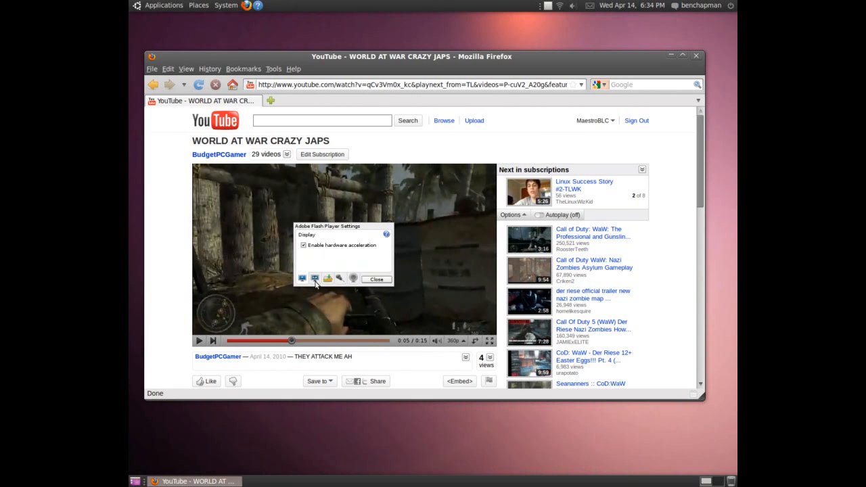
left_click(315, 278)
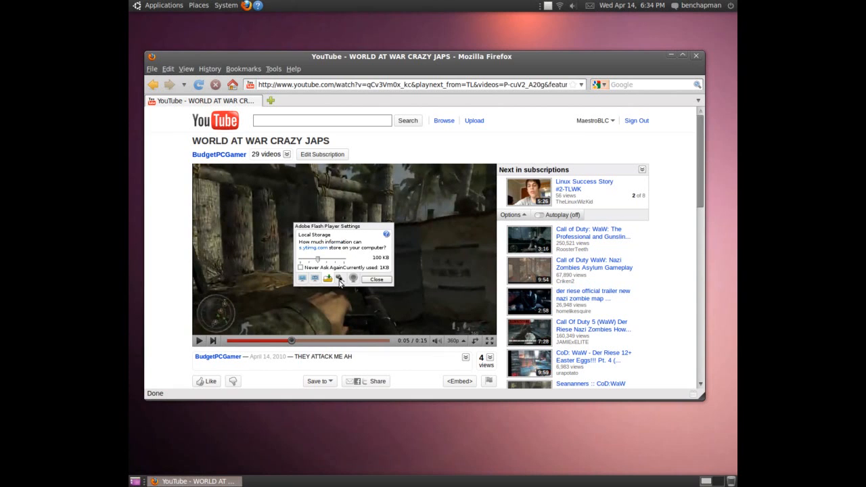
left_click(314, 279)
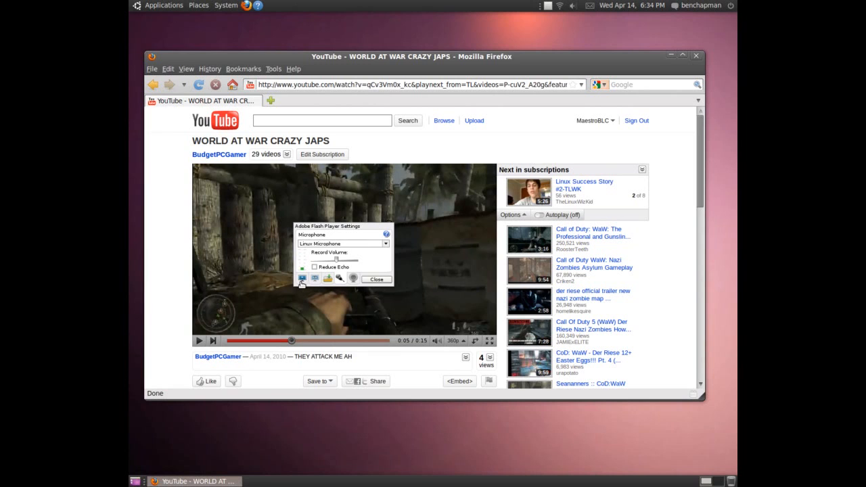
left_click(376, 278)
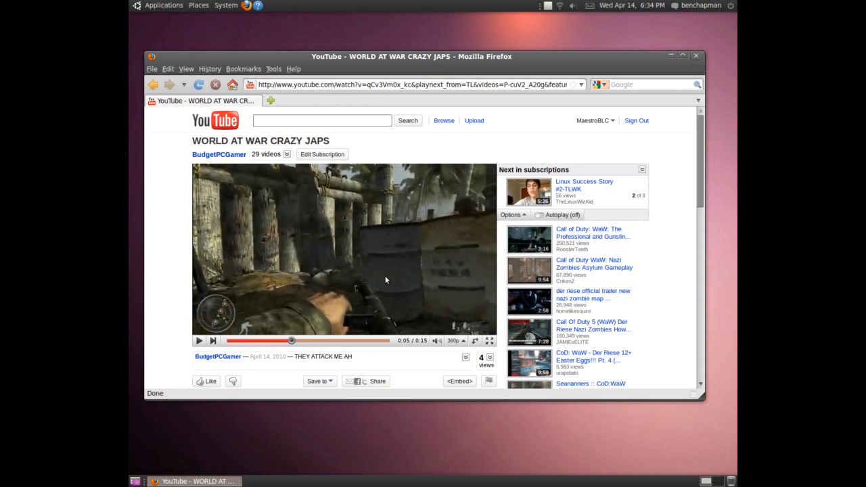
mouse_move(538, 53)
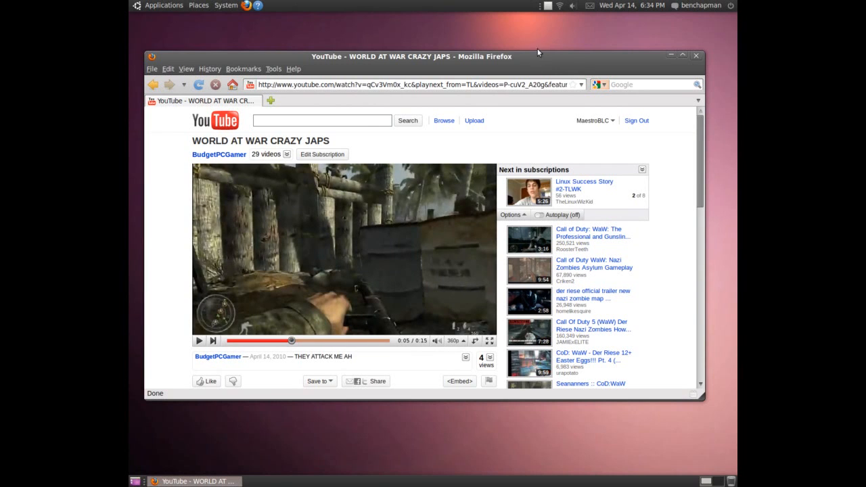